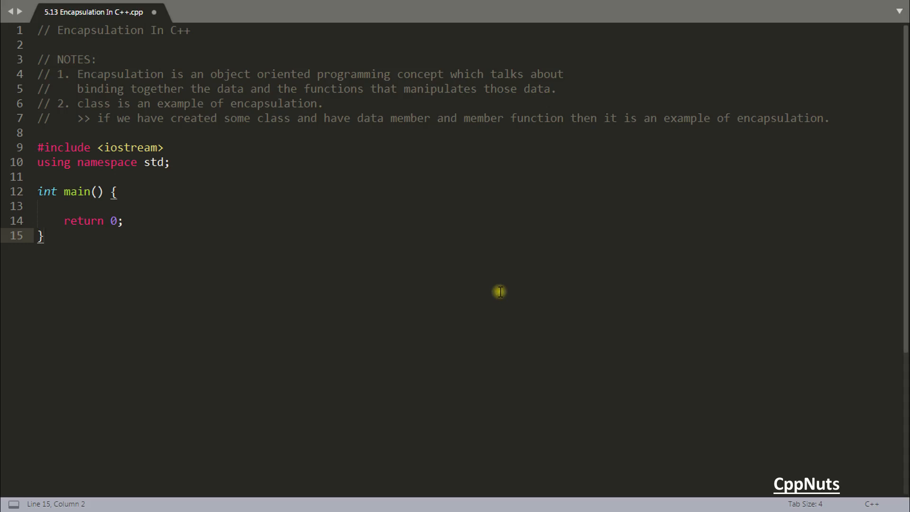
{"action": "mouse_move", "coordinate": [364, 195]}
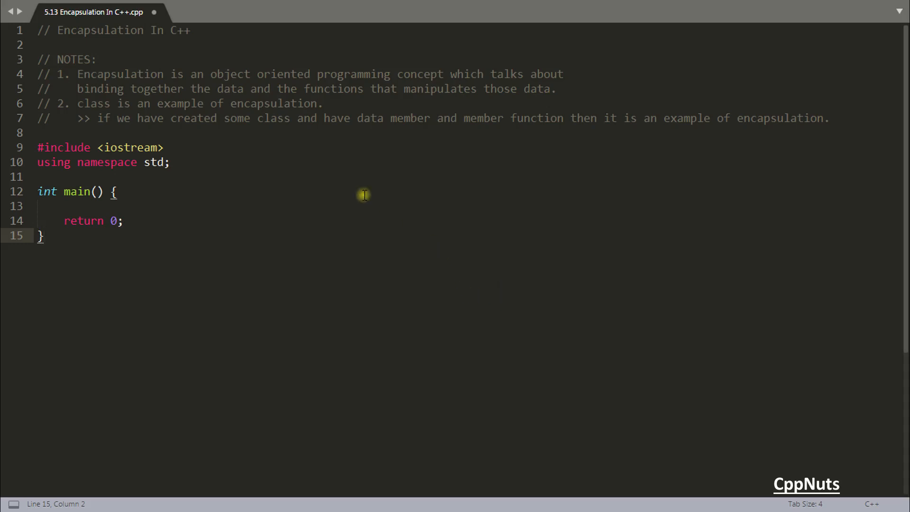
Declare class Base above main with a private int x and an empty public: section
{"action": "double_click", "coordinate": [100, 30]}
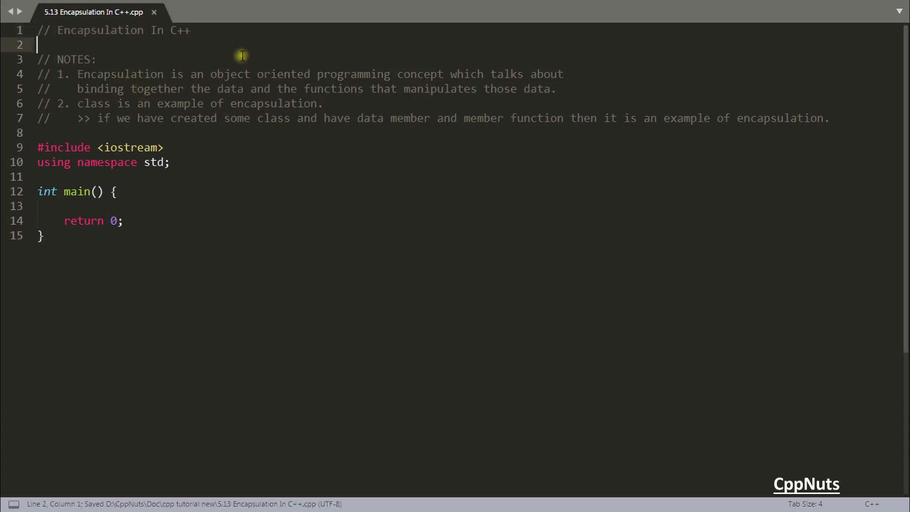
{"action": "mouse_move", "coordinate": [264, 131]}
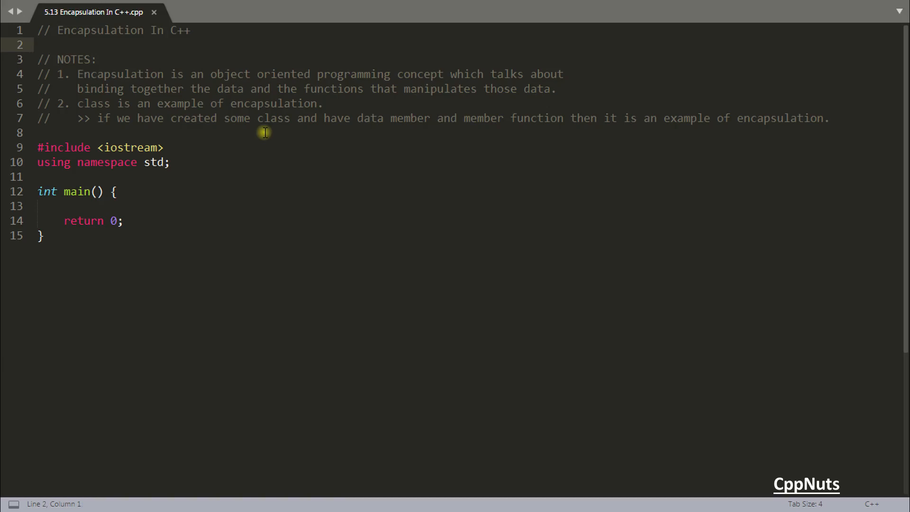
{"action": "mouse_move", "coordinate": [70, 79]}
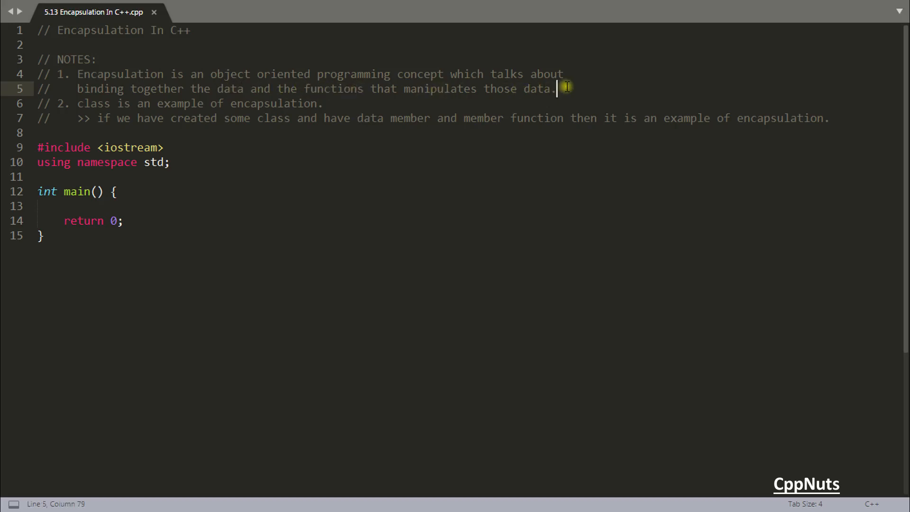
{"action": "mouse_move", "coordinate": [223, 99]}
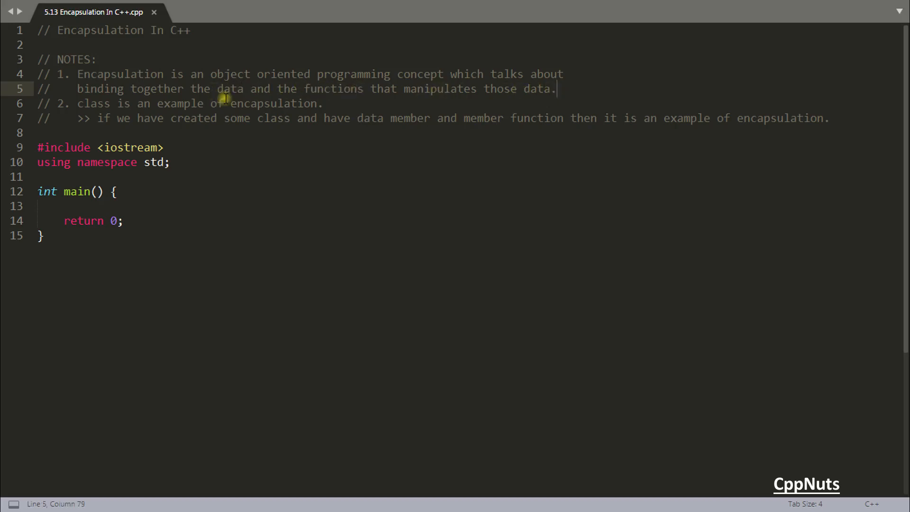
{"action": "double_click", "coordinate": [230, 88]}
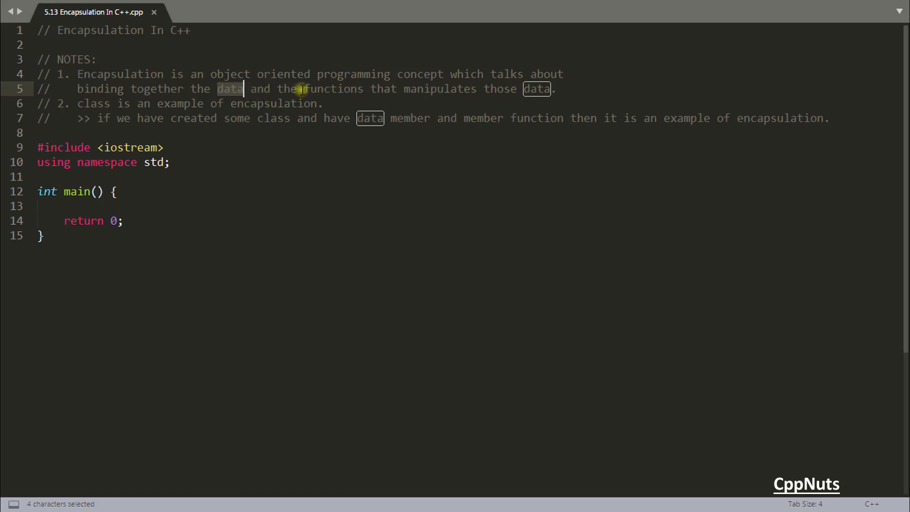
{"action": "double_click", "coordinate": [333, 88]}
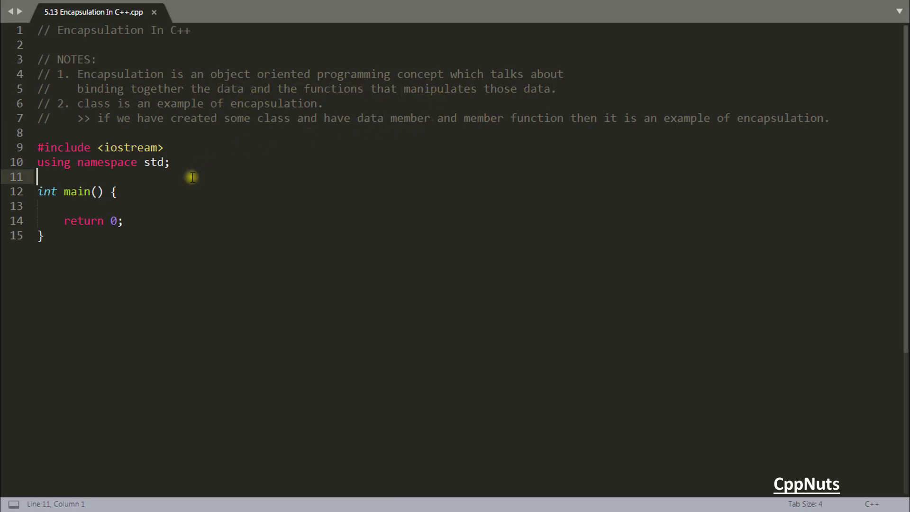
{"action": "type", "text": "class"}
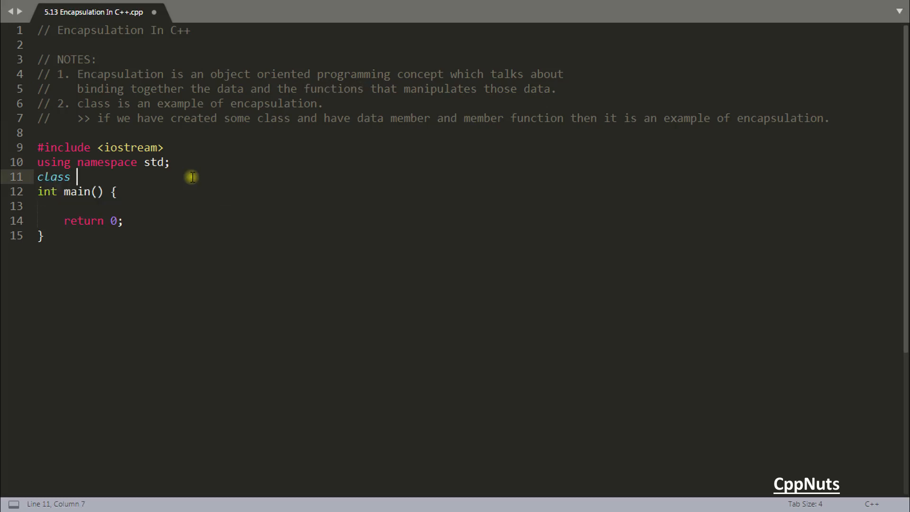
{"action": "type", "text": "Base {}"}
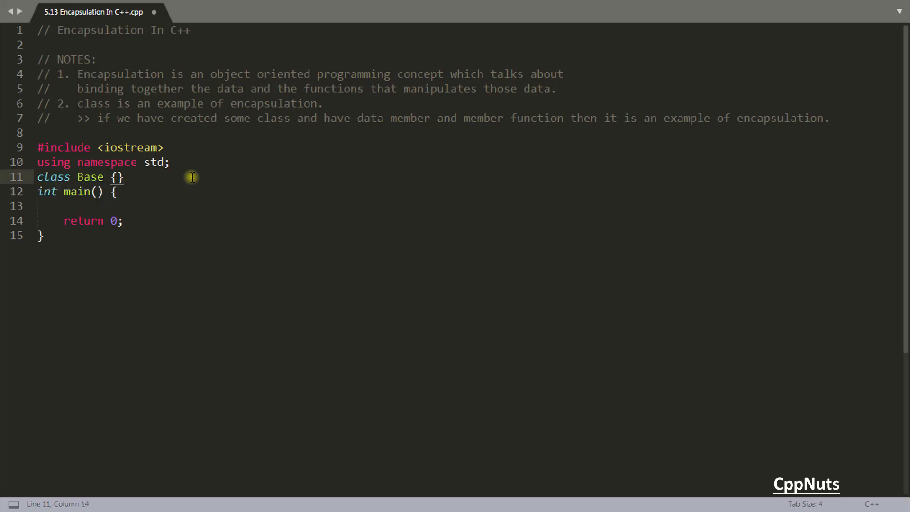
{"action": "type", "text": "int"}
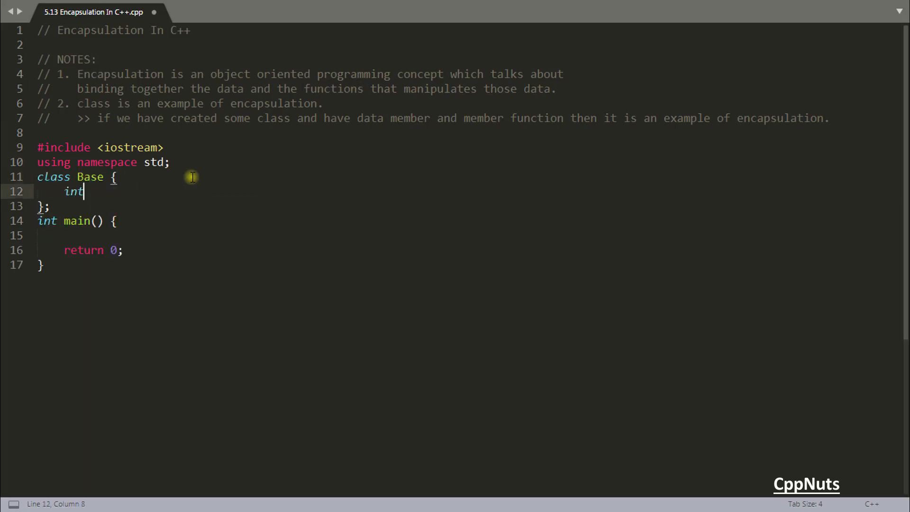
{"action": "type", "text": "x;"}
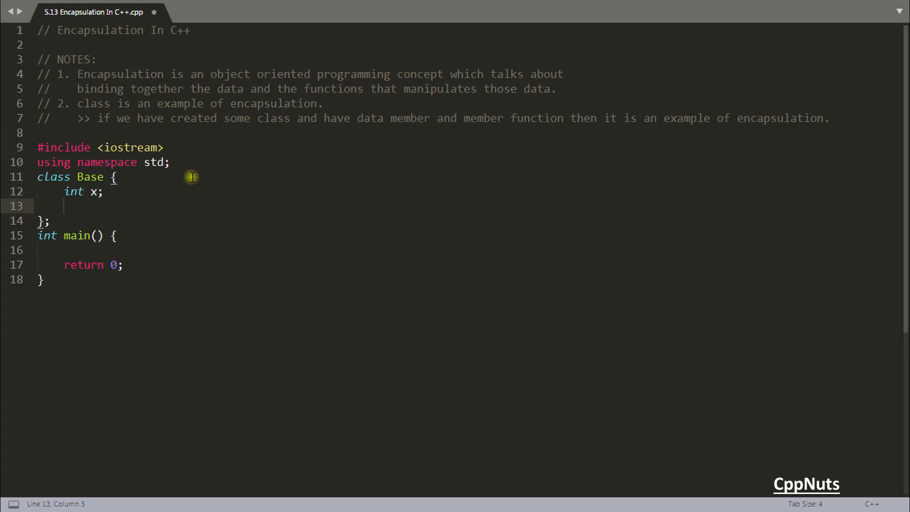
{"action": "type", "text": "public:"}
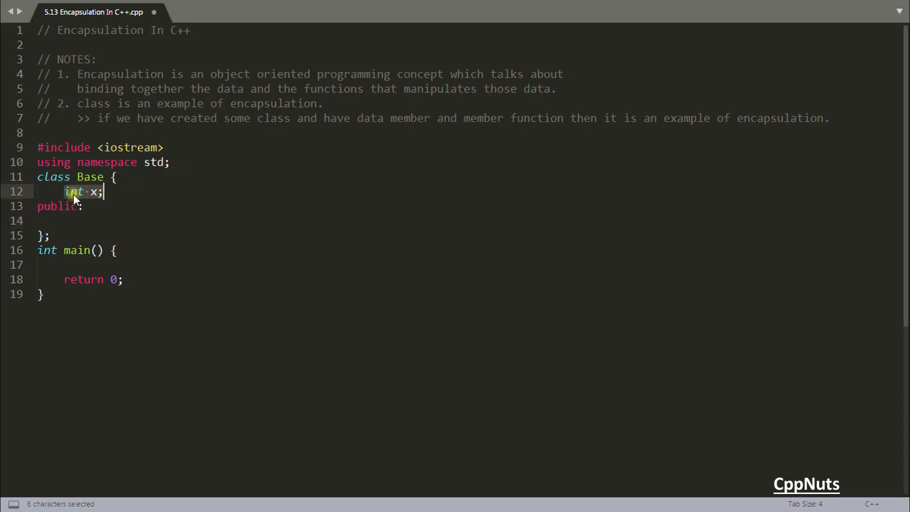
{"action": "left_click", "coordinate": [87, 221]}
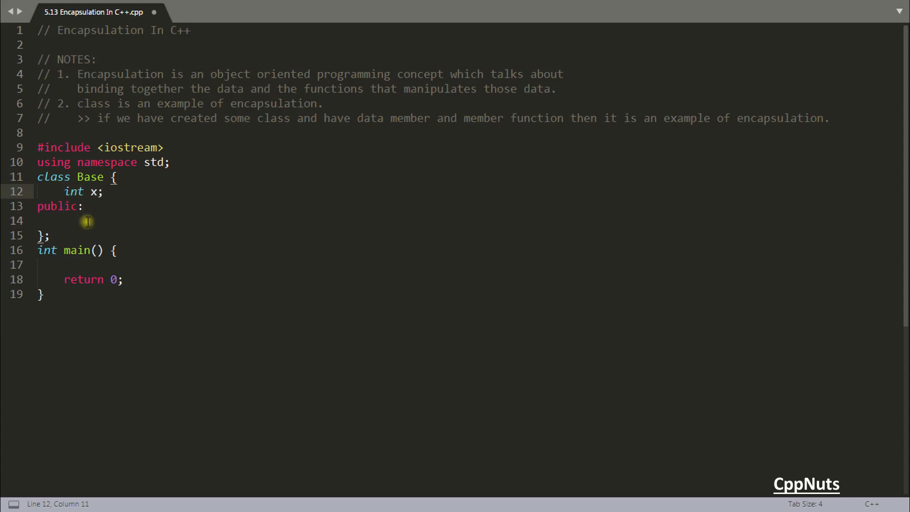
{"action": "left_click", "coordinate": [87, 221]}
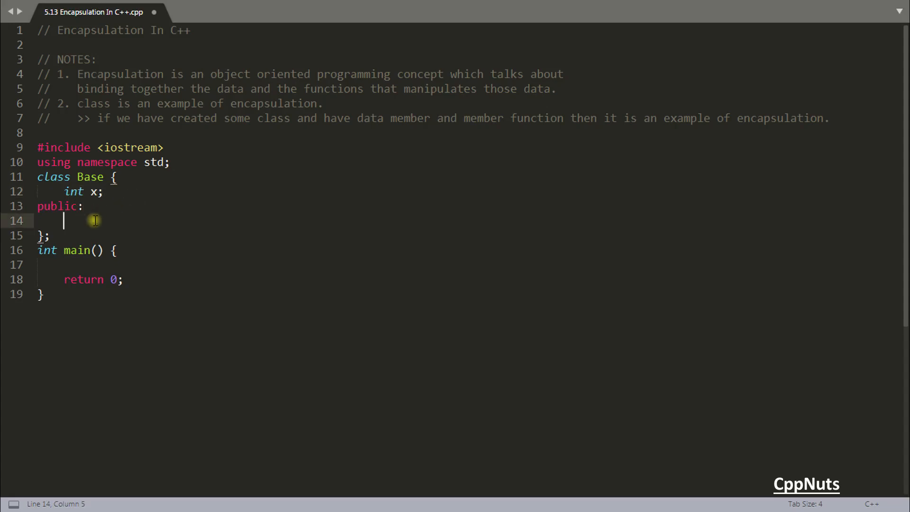
Add setX(int a) assigning x and getX() returning x under Base's public section
{"action": "type", "text": "void setX() {"}
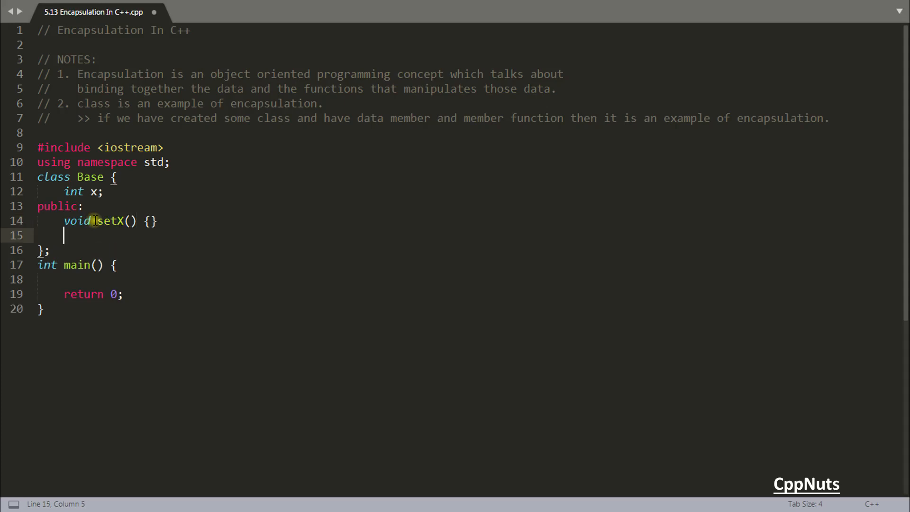
{"action": "type", "text": "int get"}
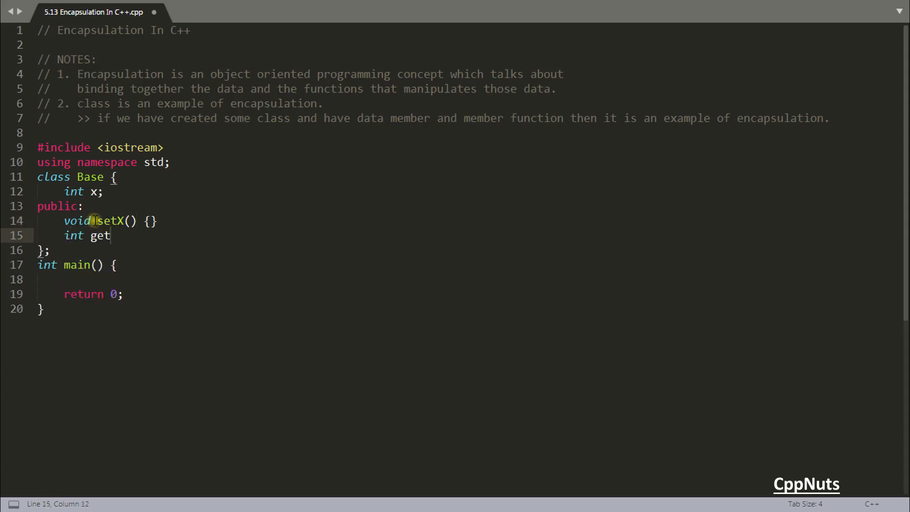
{"action": "type", "text": "X()"}
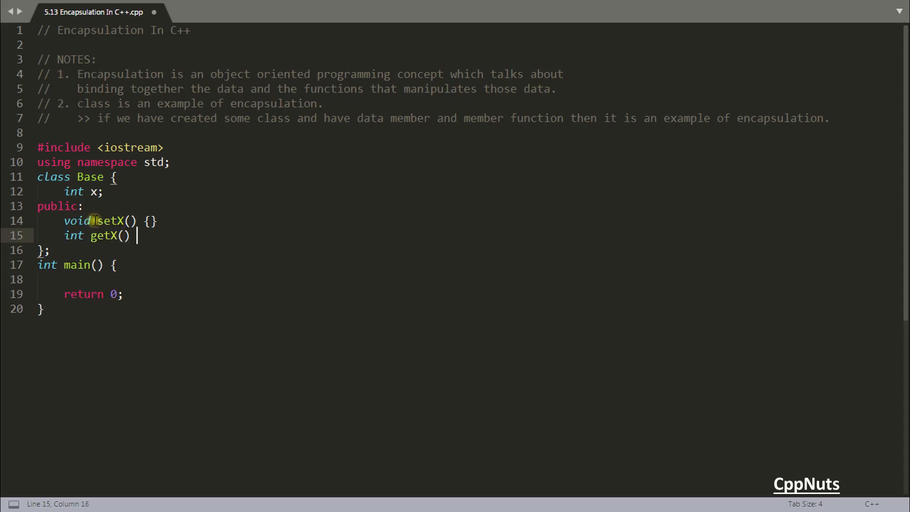
{"action": "type", "text": "{ return }"}
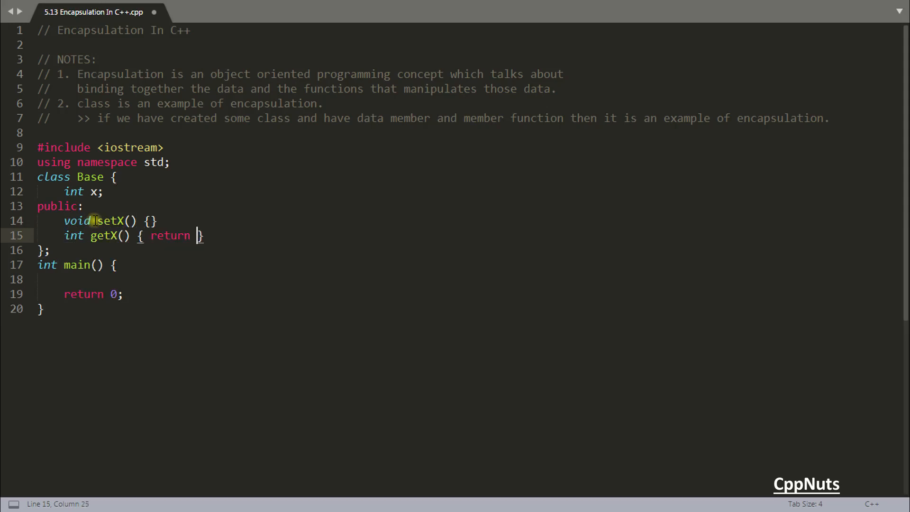
{"action": "type", "text": "s"}
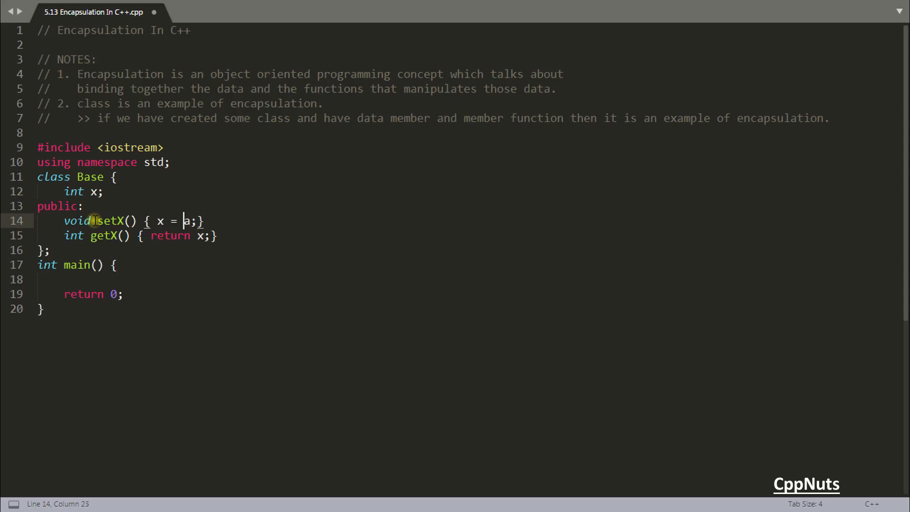
{"action": "type", "text": "int a"}
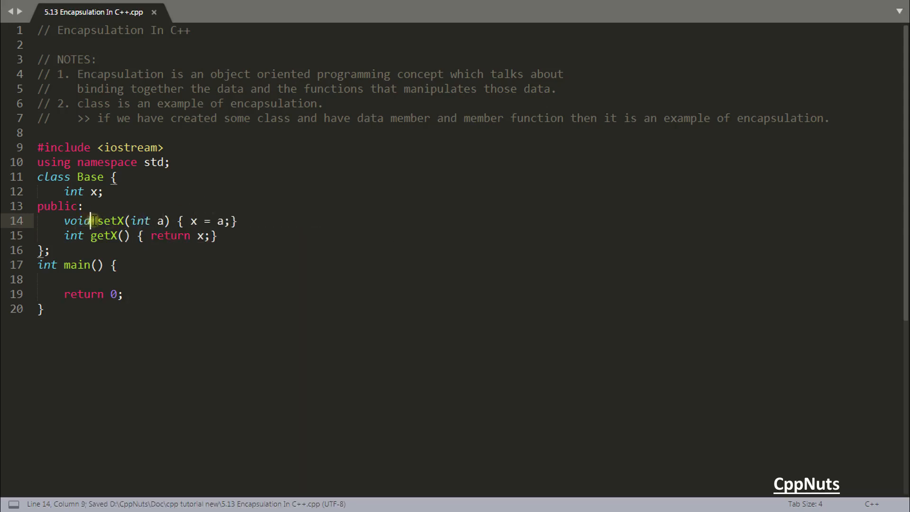
{"action": "left_click_drag", "start_coordinate": [64, 191], "coordinate": [103, 191]}
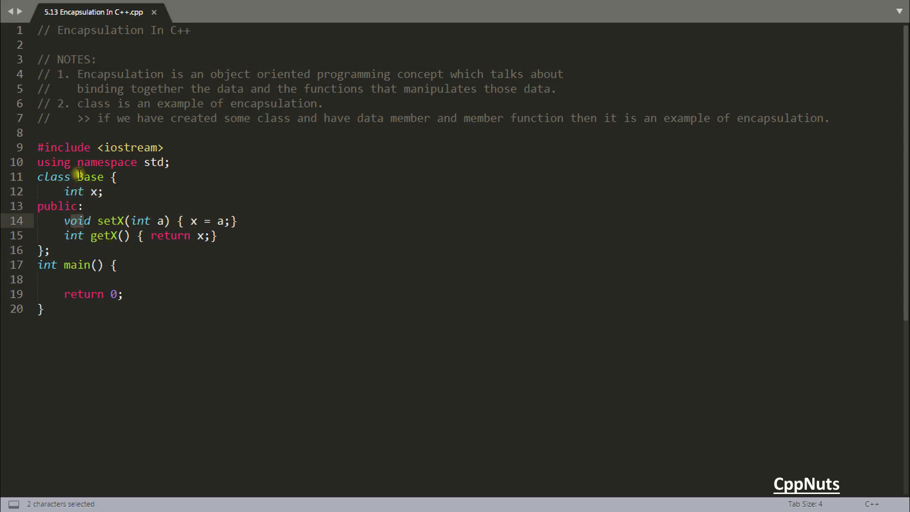
Insert blank lines between class Base, the using directive above, and main below
{"action": "double_click", "coordinate": [90, 176]}
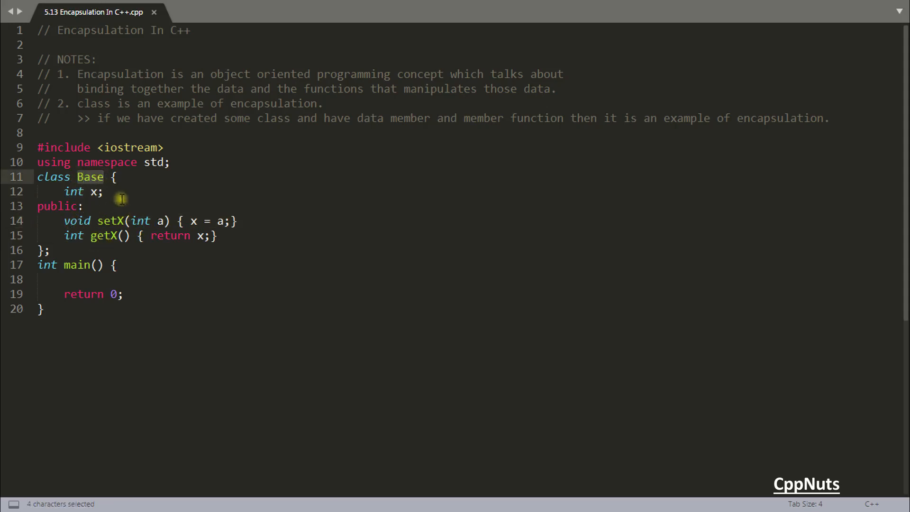
{"action": "left_click", "coordinate": [71, 177]}
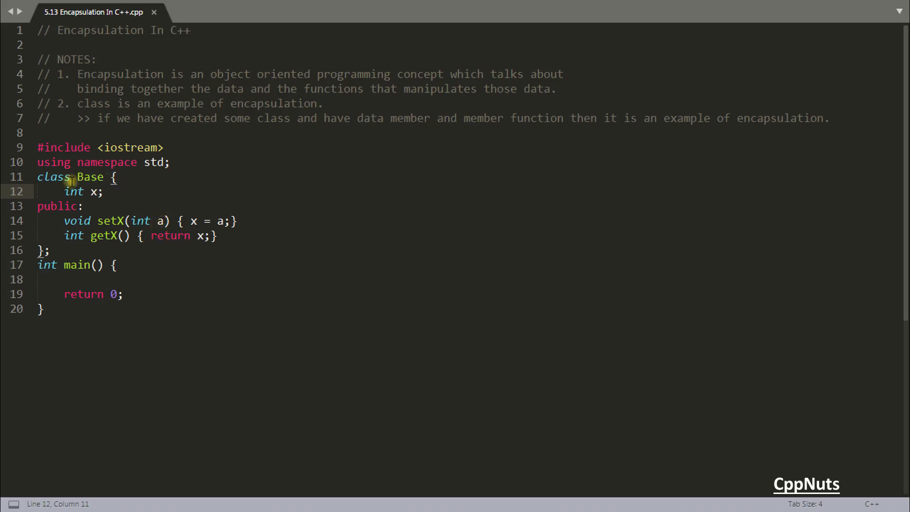
{"action": "double_click", "coordinate": [231, 88]}
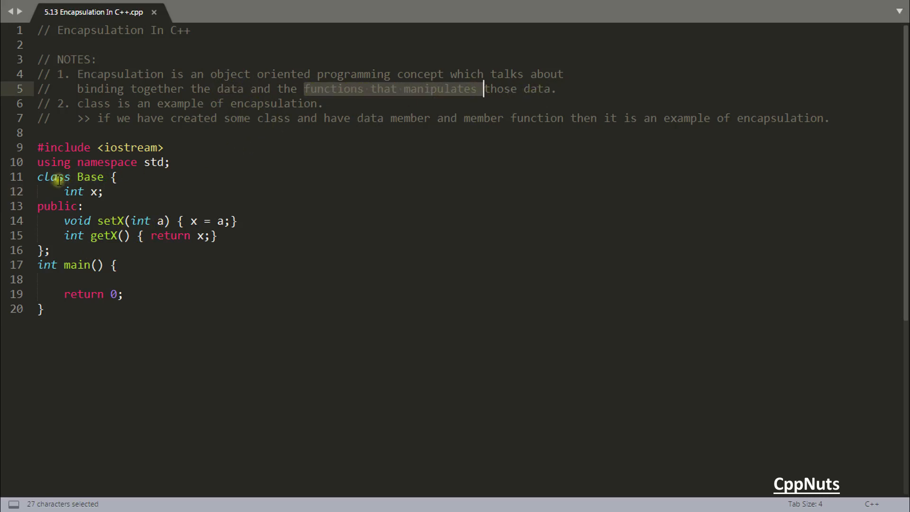
{"action": "left_click", "coordinate": [51, 250]}
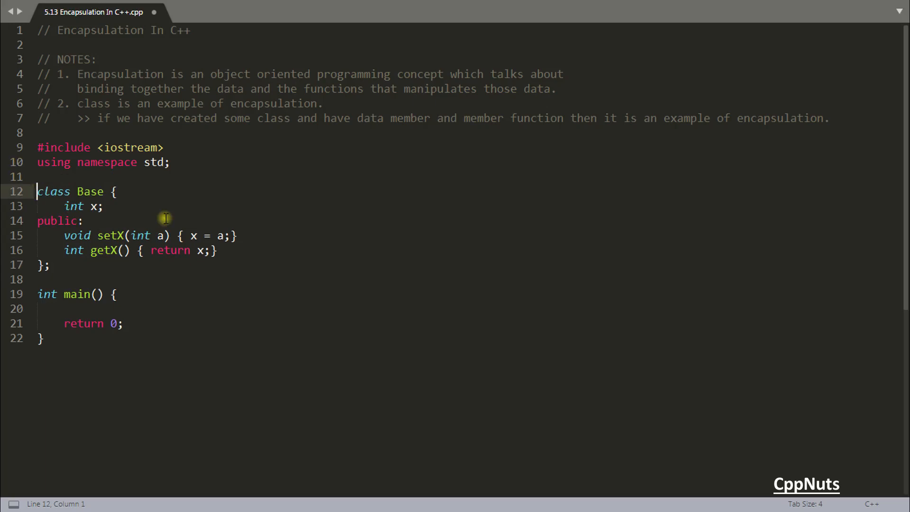
Sketch a capsule beside the code, divided into Data and function halves
{"action": "left_click", "coordinate": [93, 280]}
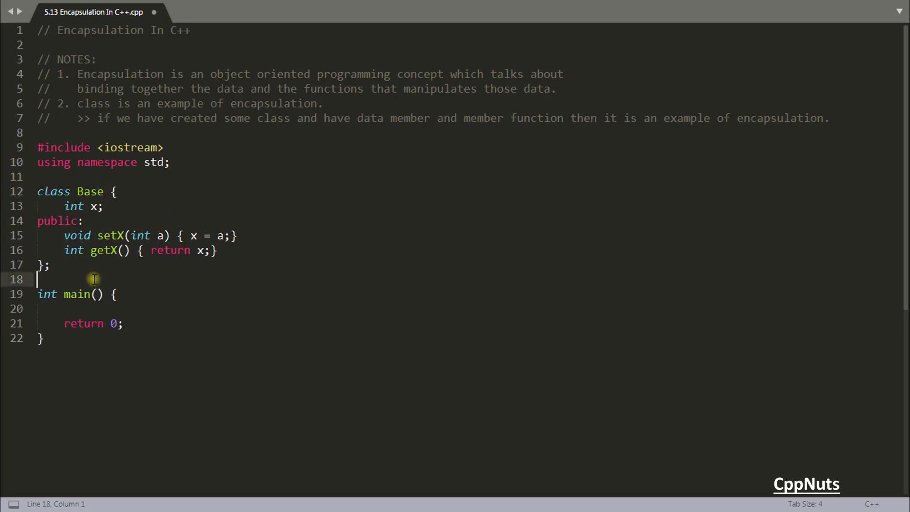
{"action": "mouse_move", "coordinate": [26, 482]}
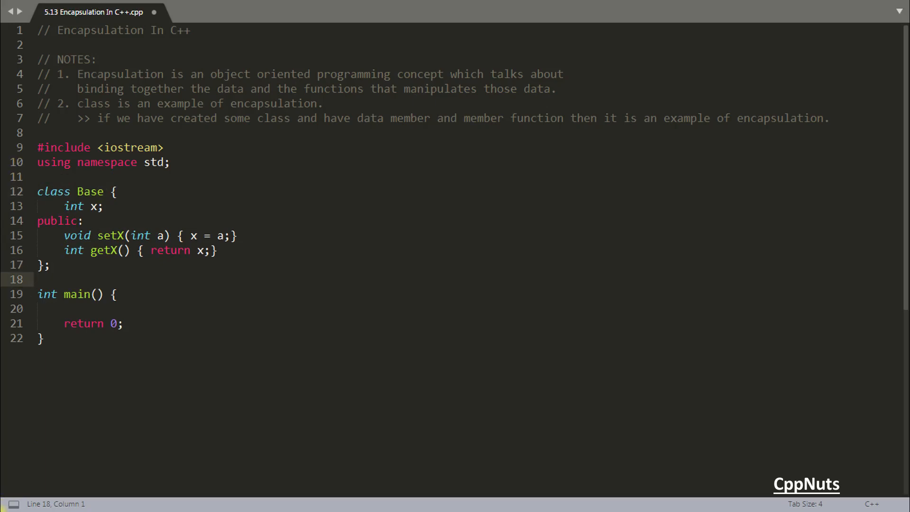
{"action": "left_click_drag", "start_coordinate": [415, 241], "coordinate": [576, 239]}
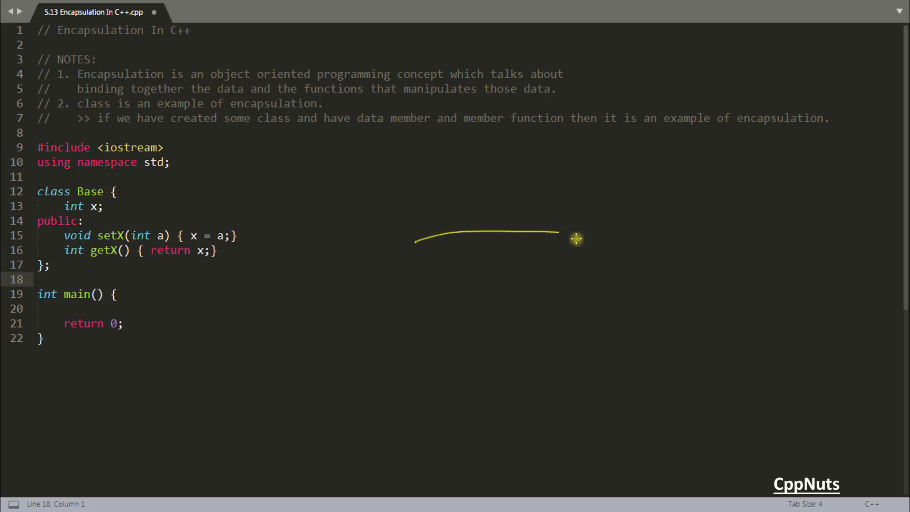
{"action": "left_click_drag", "start_coordinate": [575, 239], "coordinate": [484, 238]}
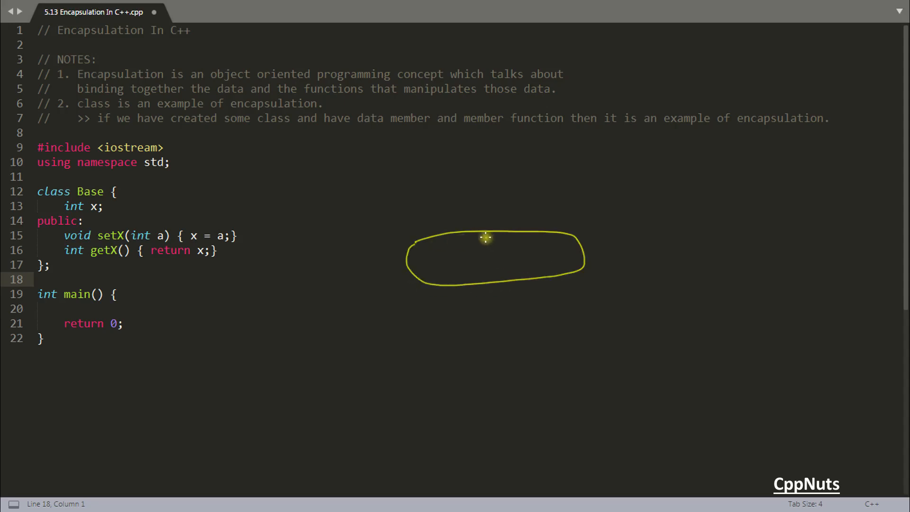
{"action": "left_click_drag", "start_coordinate": [486, 237], "coordinate": [486, 272]}
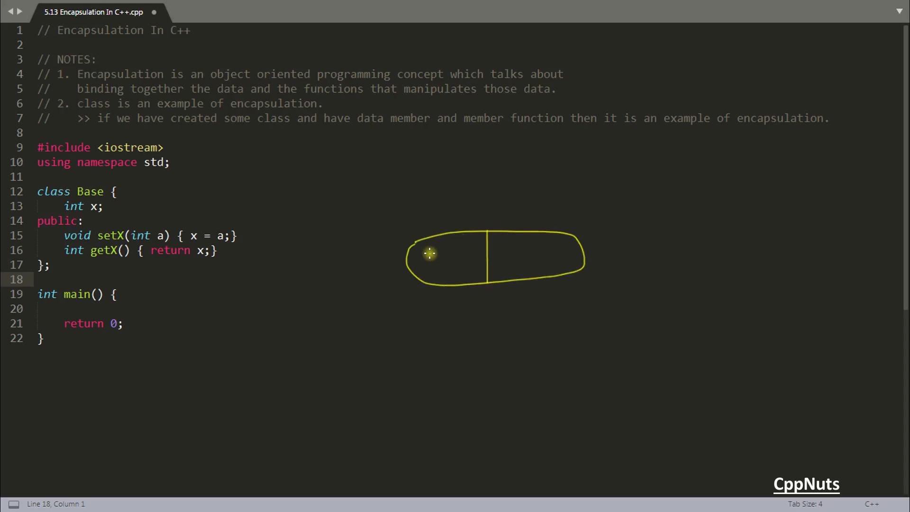
{"action": "left_click_drag", "start_coordinate": [418, 258], "coordinate": [461, 259]}
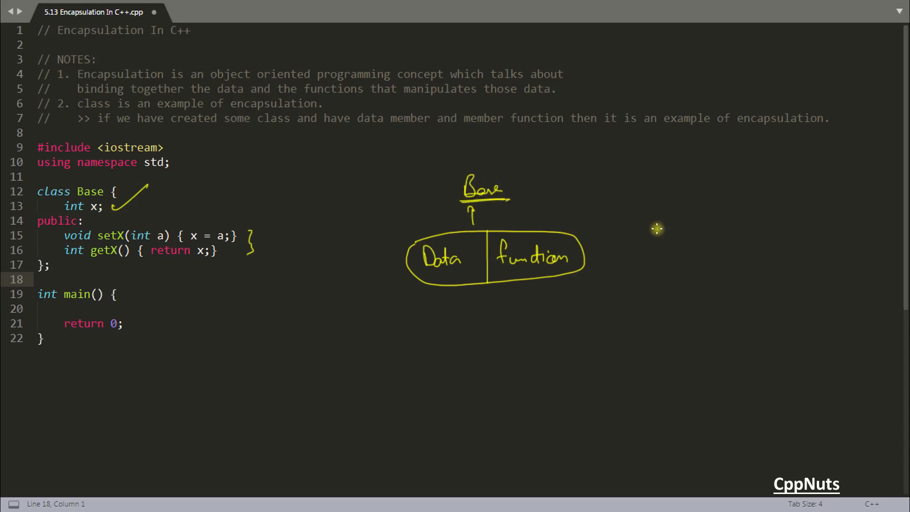
{"action": "mouse_move", "coordinate": [144, 109]}
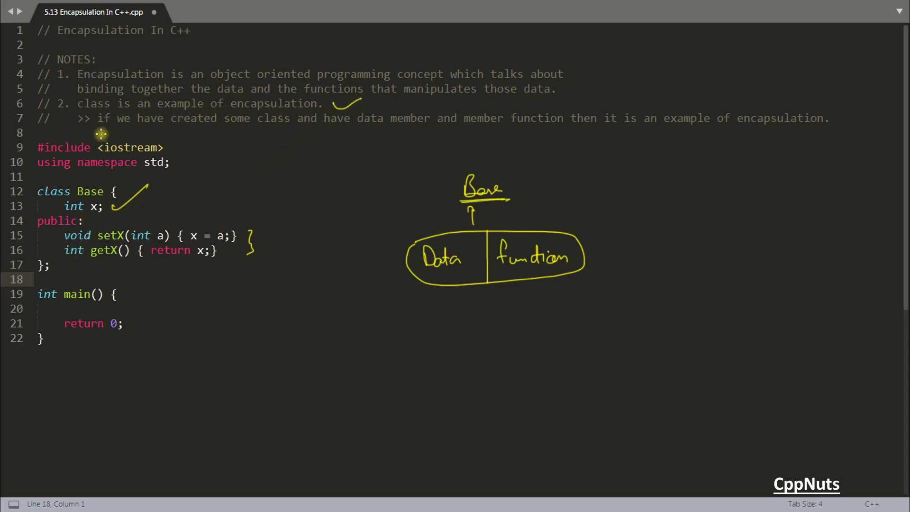
{"action": "mouse_move", "coordinate": [346, 123]}
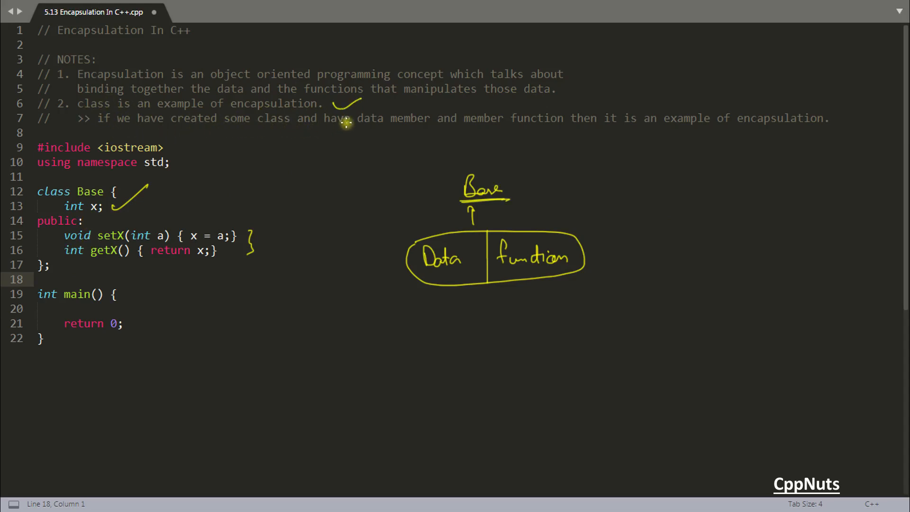
Underline 'data member' and 'member function' in the encapsulation note
{"action": "left_click_drag", "start_coordinate": [395, 132], "coordinate": [563, 138]}
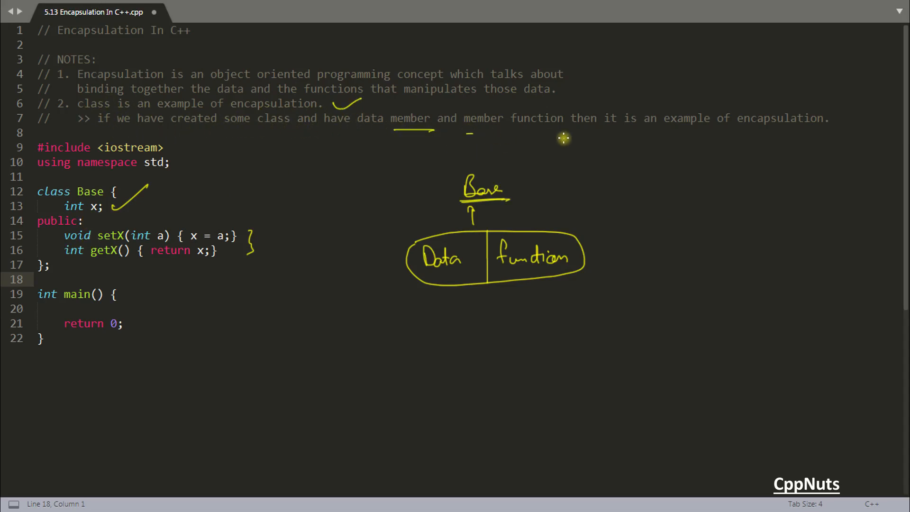
{"action": "left_click_drag", "start_coordinate": [471, 134], "coordinate": [572, 134]}
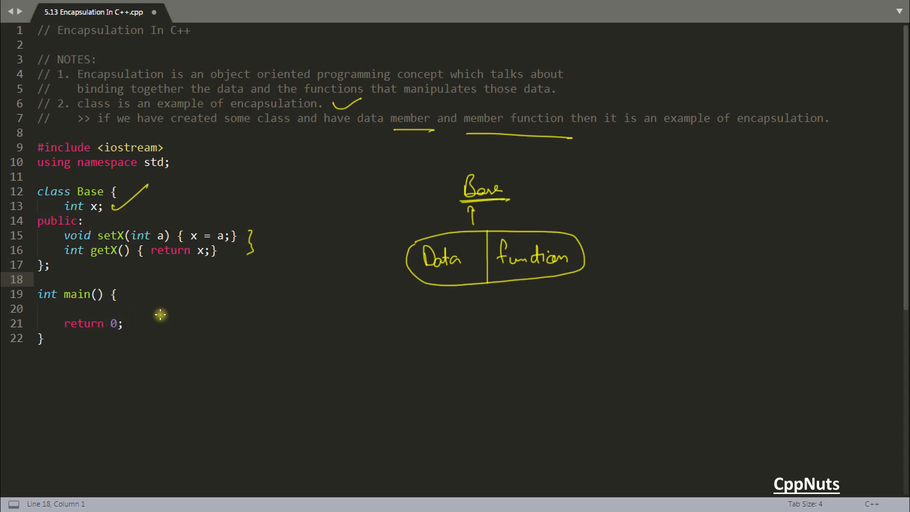
{"action": "mouse_move", "coordinate": [153, 298]}
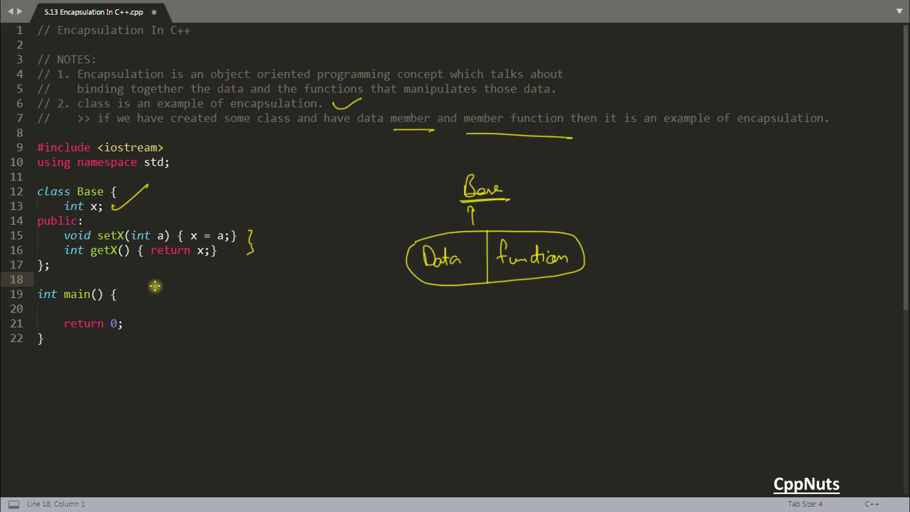
{"action": "mouse_move", "coordinate": [466, 251]}
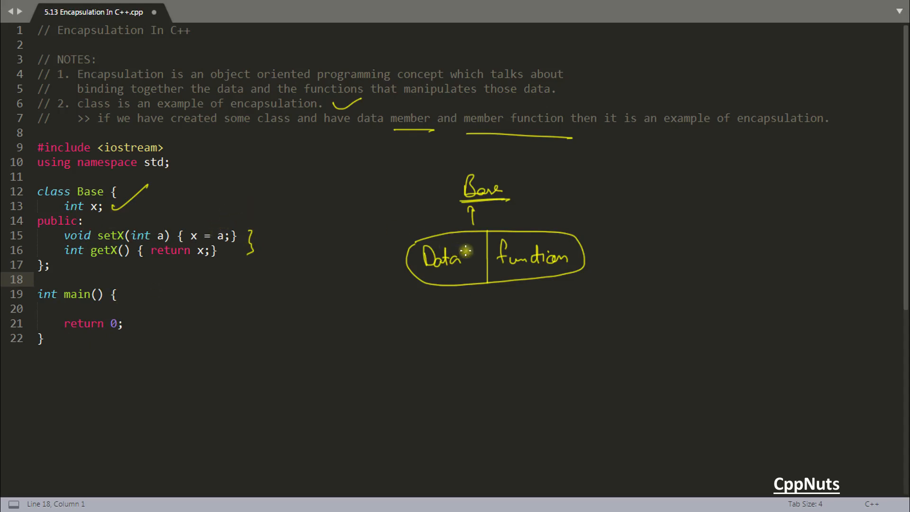
{"action": "mouse_move", "coordinate": [606, 260]}
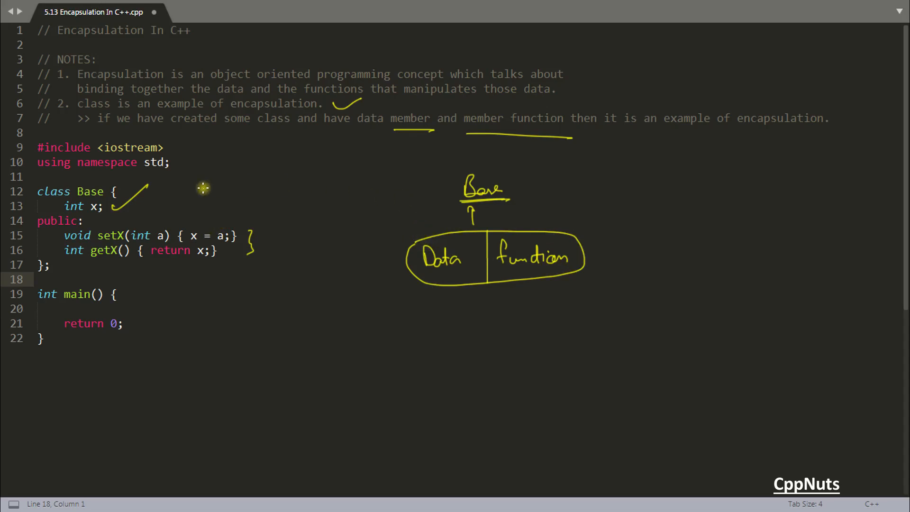
{"action": "mouse_move", "coordinate": [96, 251]}
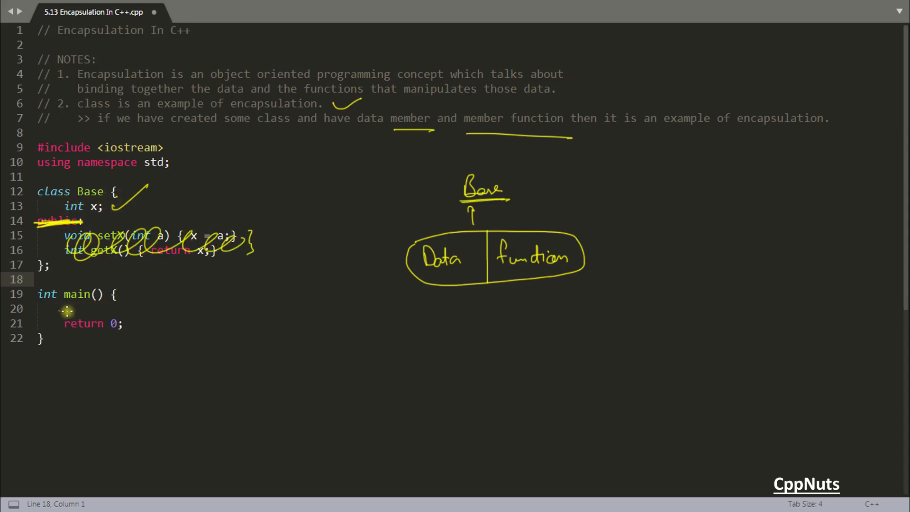
Strike through Base's public section holding setX and getX
{"action": "left_click_drag", "start_coordinate": [64, 308], "coordinate": [131, 308]}
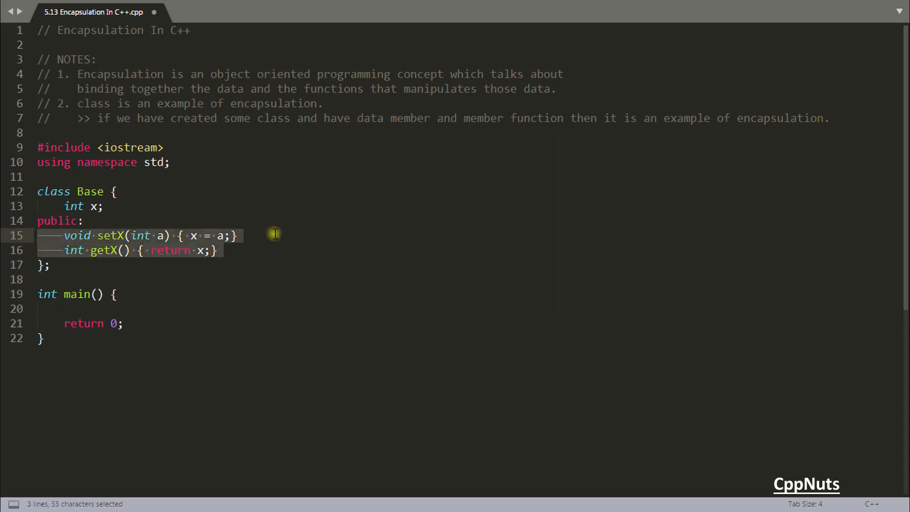
Replace setX/getX with a public int x, set b.x = 10, and print it
{"action": "key", "text": "Delete"}
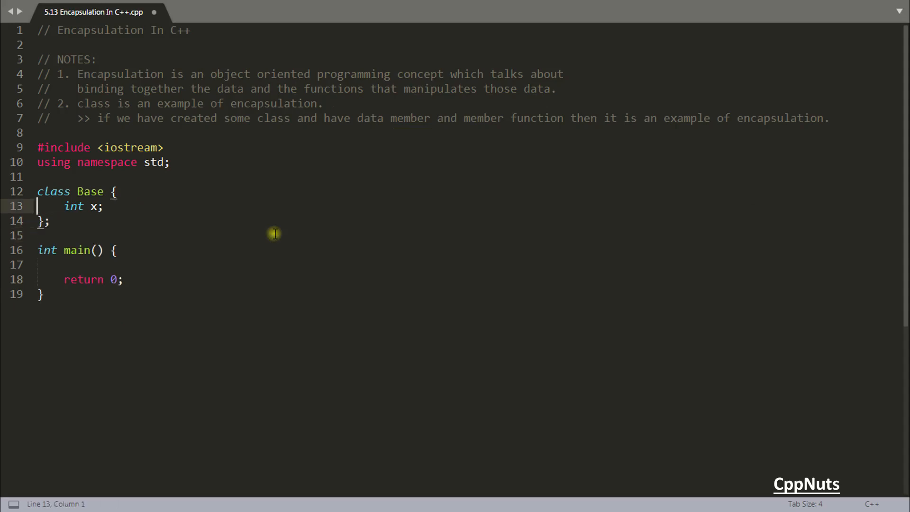
{"action": "key", "text": "Enter"}
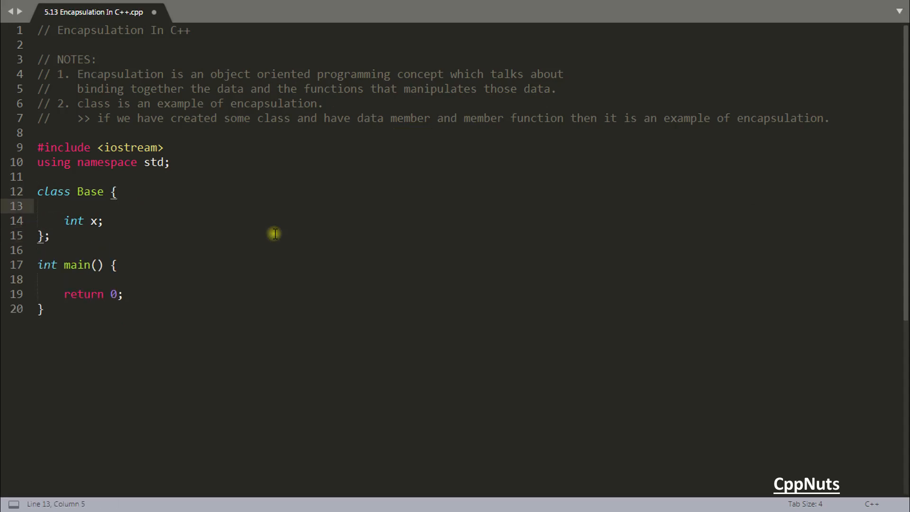
{"action": "type", "text": "public:"}
{"action": "type", "text": "b.x"}
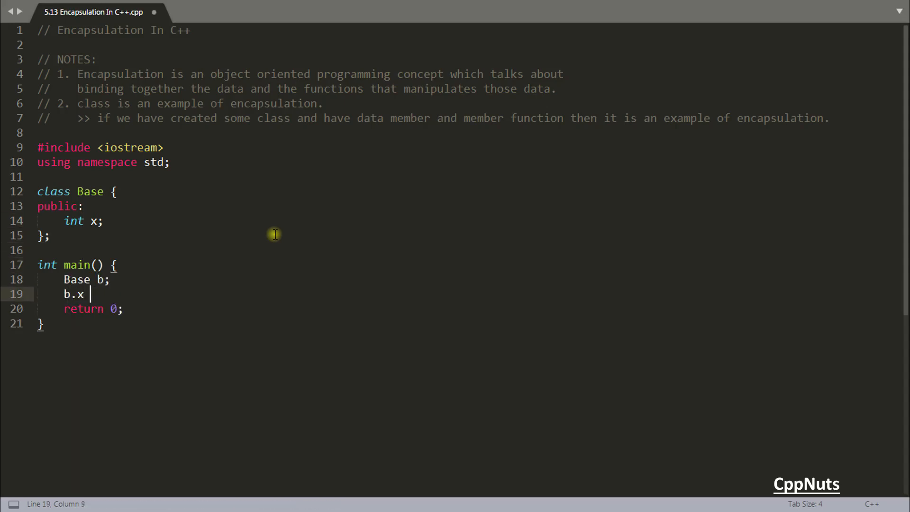
{"action": "type", "text": "= 10;"}
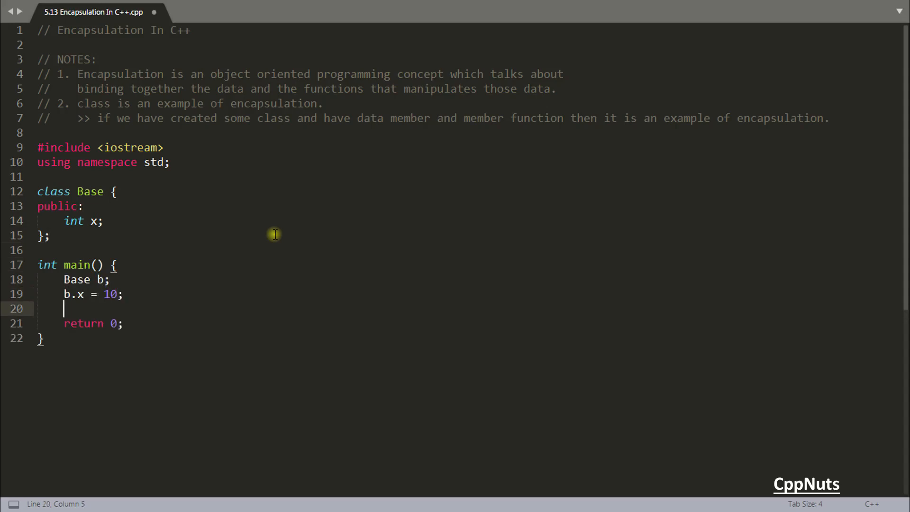
{"action": "type", "text": "cout << b."}
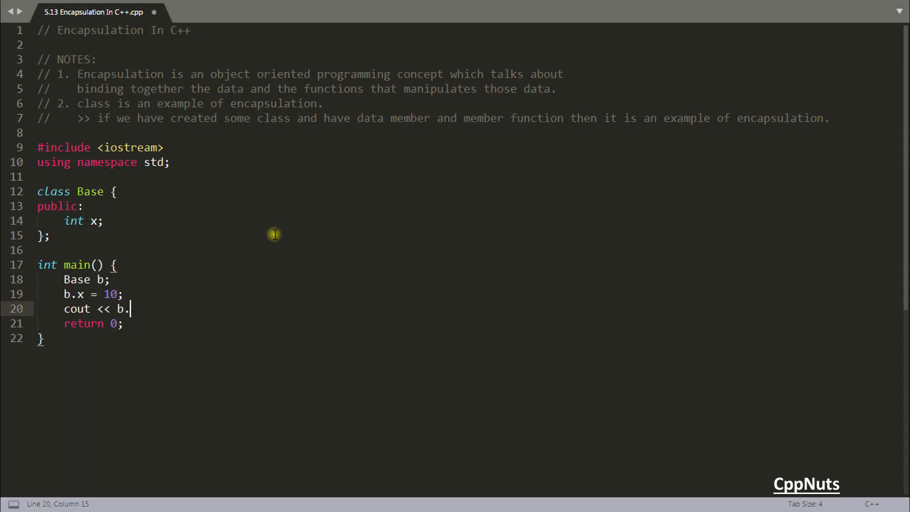
{"action": "type", "text": "x << endl;"}
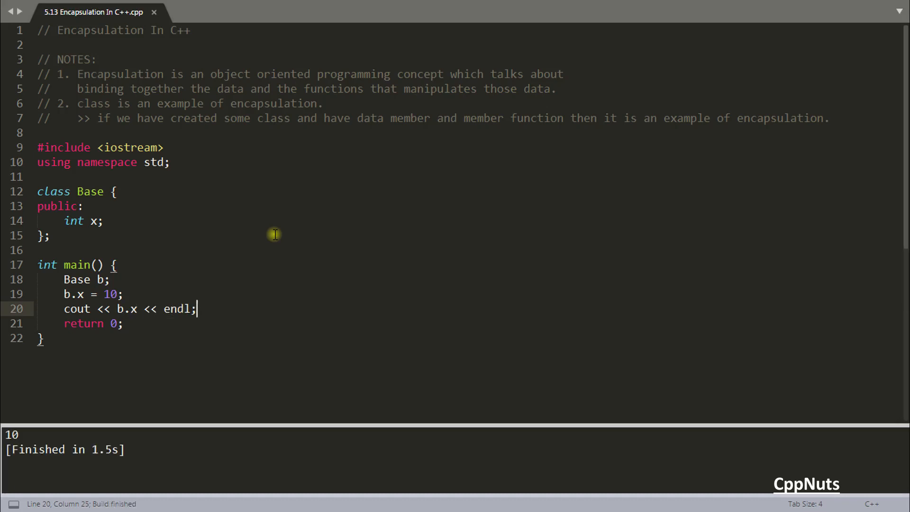
{"action": "mouse_move", "coordinate": [206, 317]}
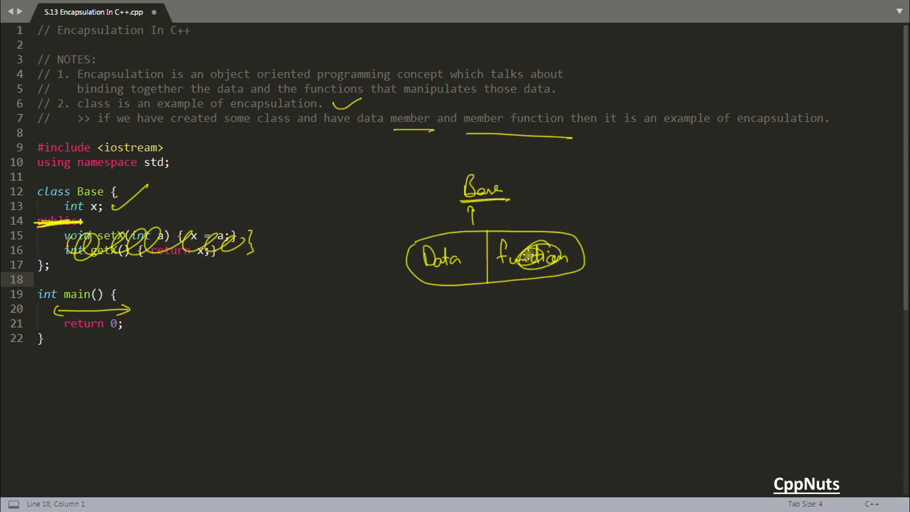
Scribble out the function half of the capsule sketch
{"action": "left_click_drag", "start_coordinate": [499, 258], "coordinate": [558, 262]}
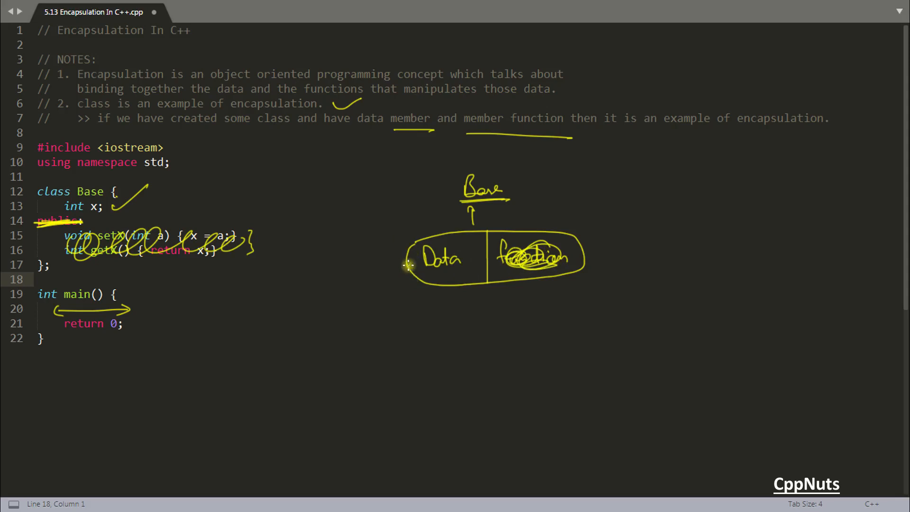
{"action": "mouse_move", "coordinate": [167, 104]}
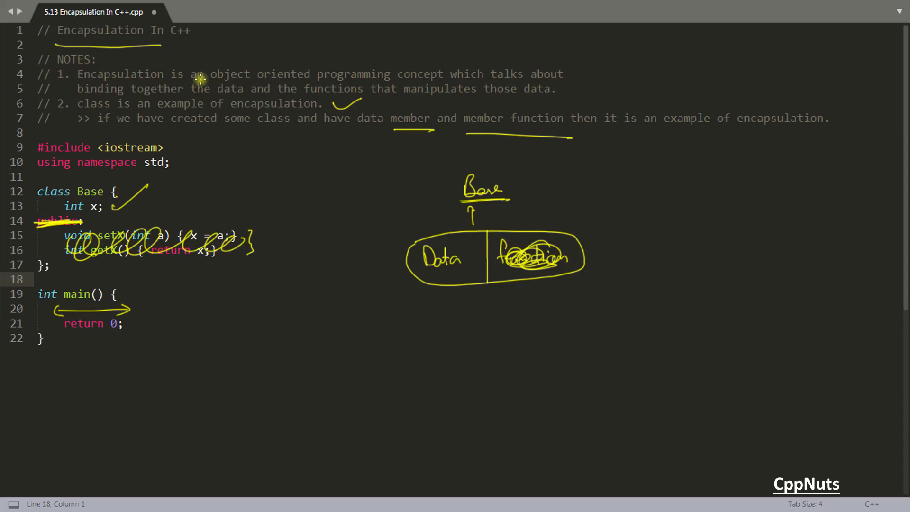
{"action": "mouse_move", "coordinate": [299, 195]}
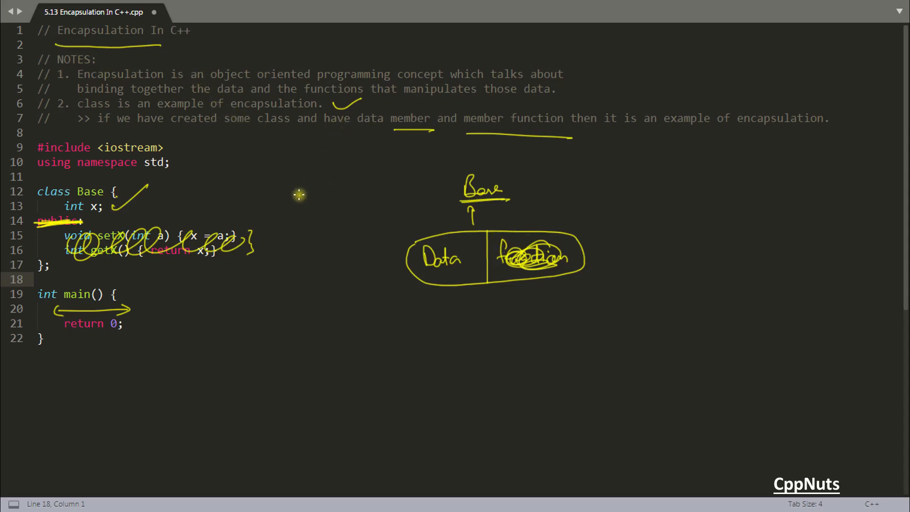
{"action": "mouse_move", "coordinate": [326, 177]}
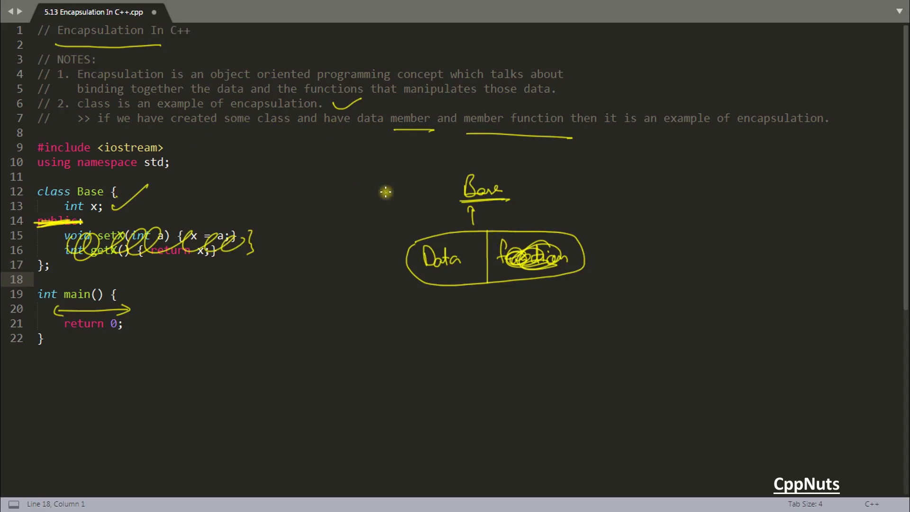
{"action": "mouse_move", "coordinate": [353, 176]}
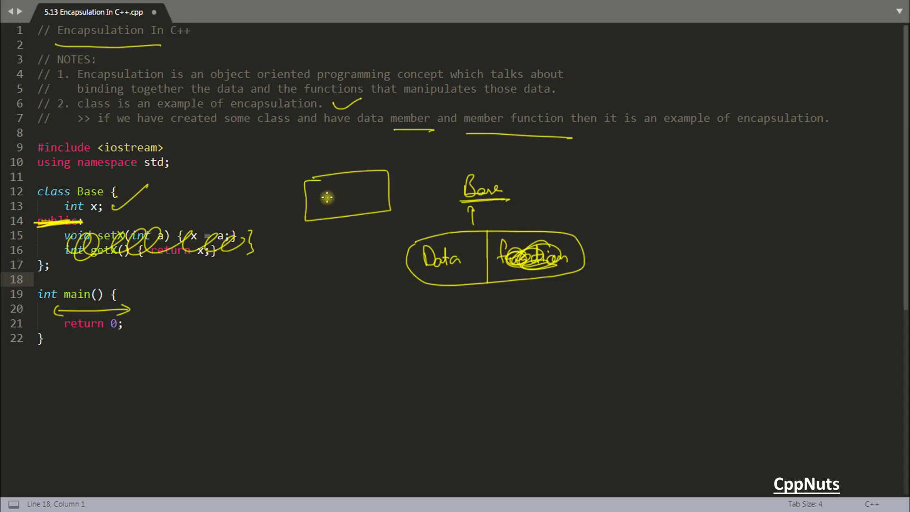
Draw a face wearing a hat on the sketched box
{"action": "left_click_drag", "start_coordinate": [325, 200], "coordinate": [363, 207]}
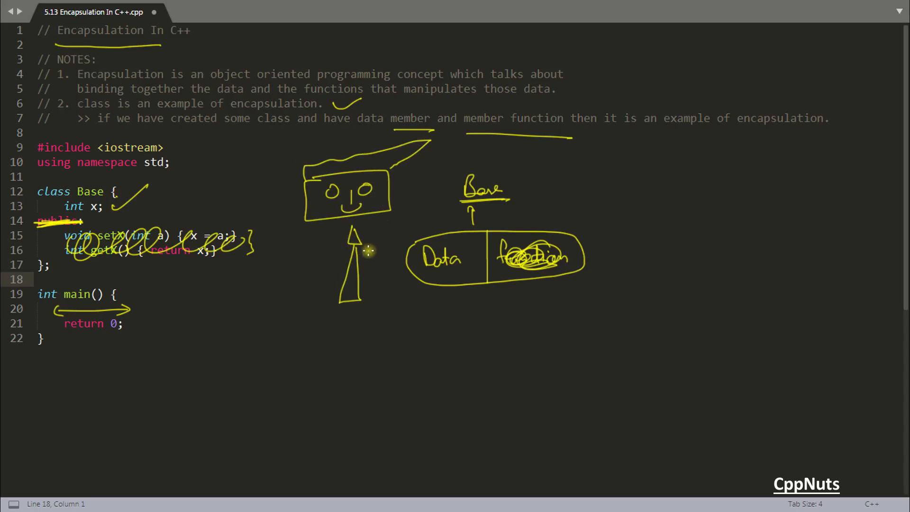
{"action": "mouse_move", "coordinate": [305, 192]}
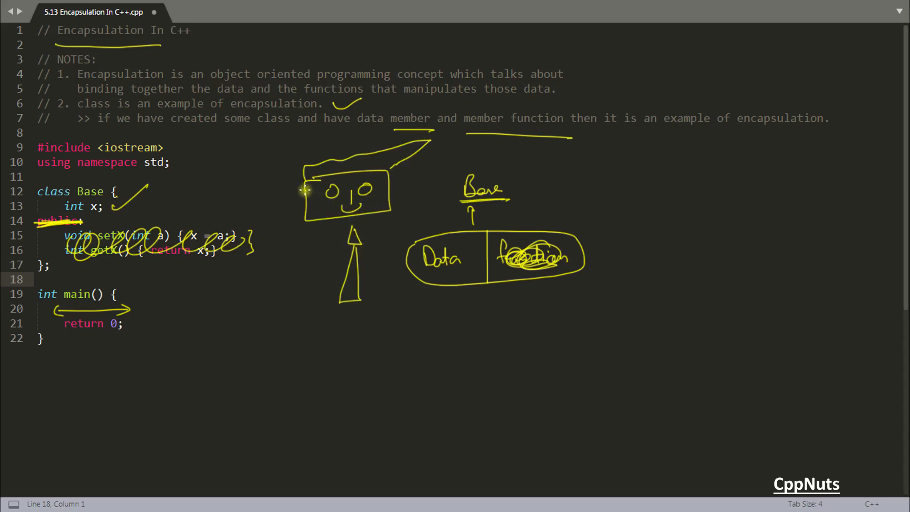
{"action": "mouse_move", "coordinate": [300, 156]}
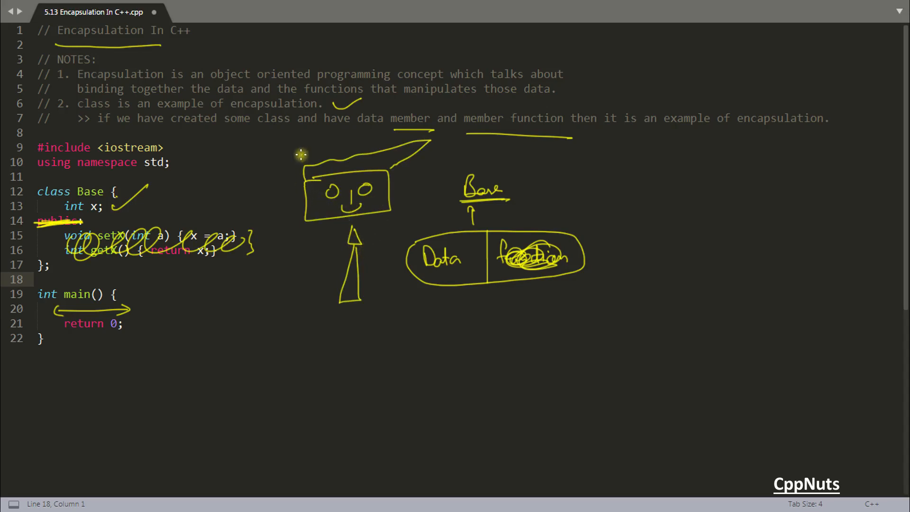